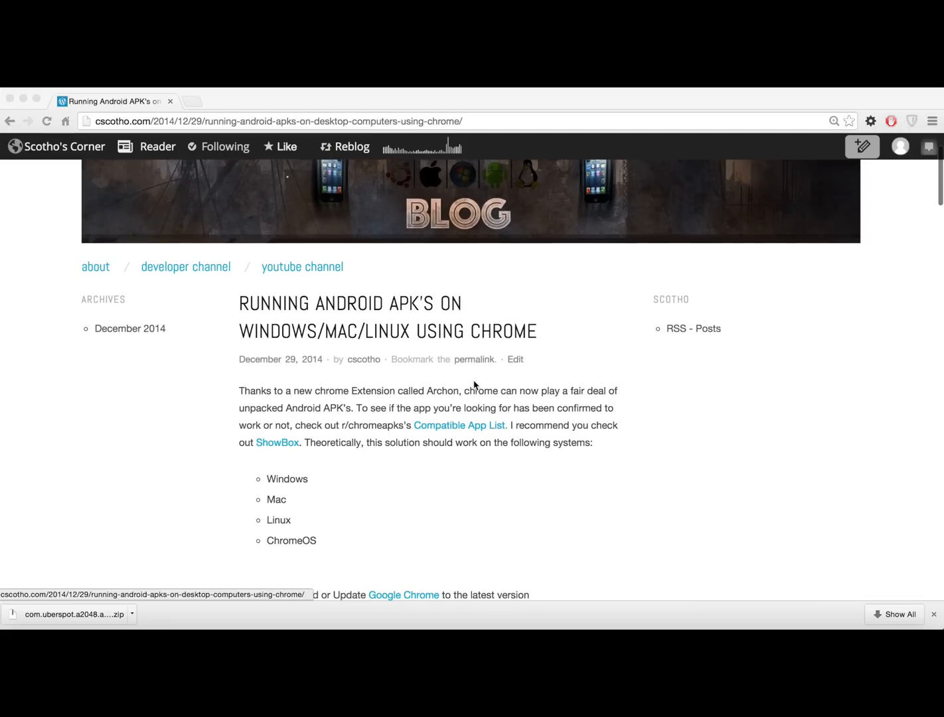
Reach Step 2 of the blog post and open the 'Archon Github' link in a new tab.
{"action": "scroll", "scroll_direction": "down", "scroll_amount": 3}
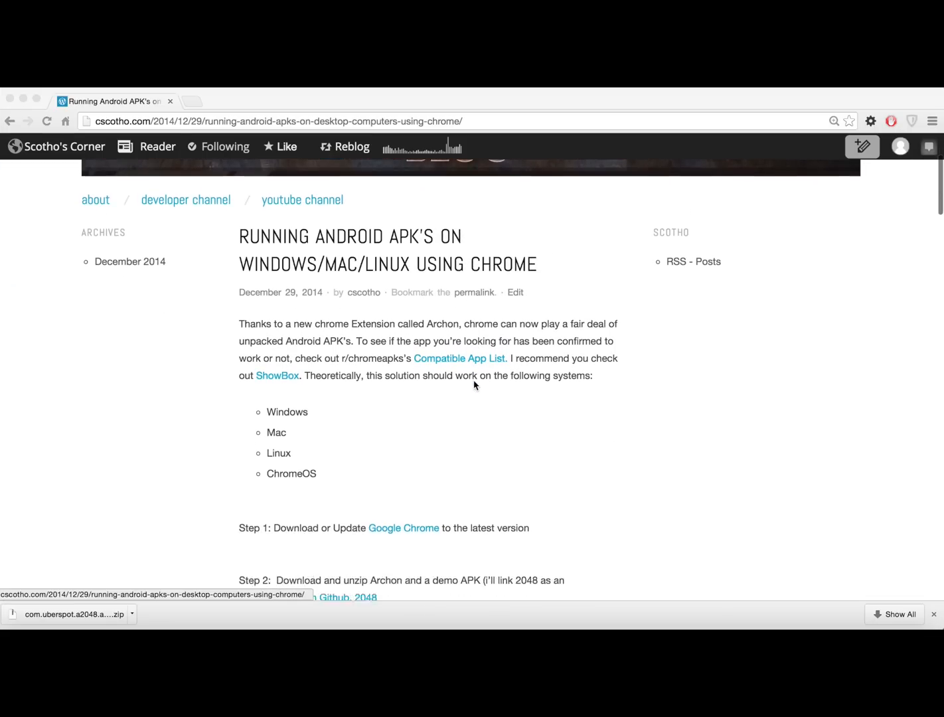
{"action": "scroll", "scroll_direction": "down", "scroll_amount": 3}
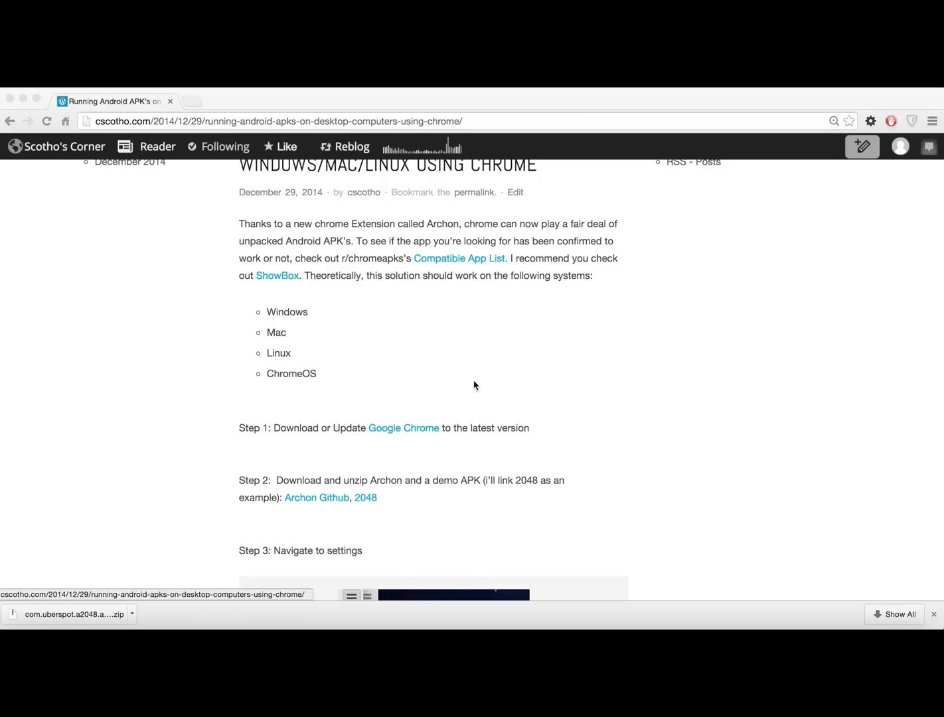
{"action": "mouse_move", "coordinate": [407, 428]}
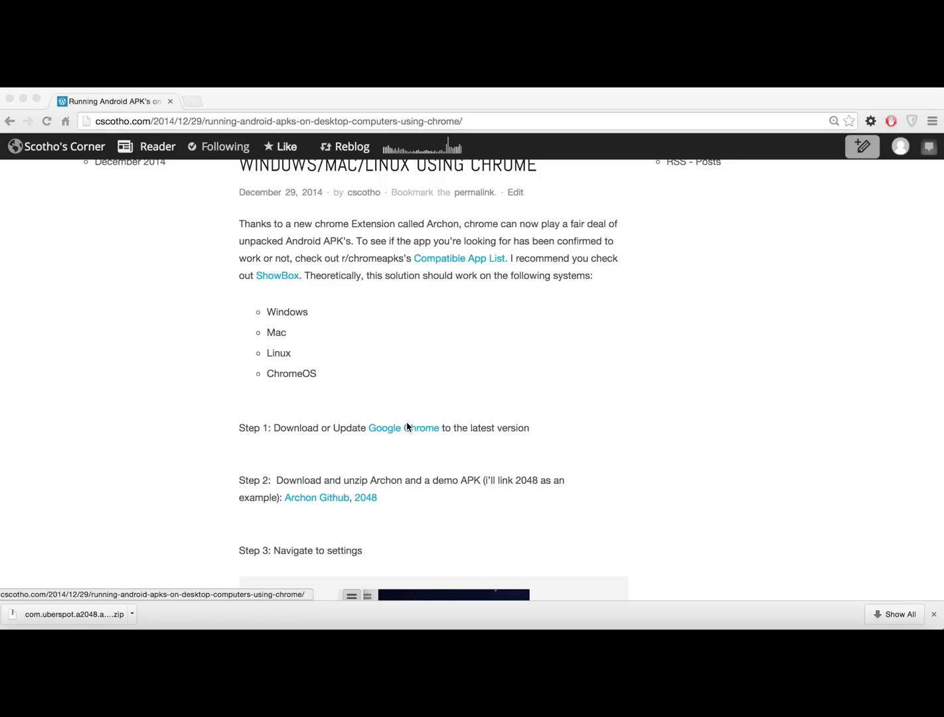
{"action": "left_click", "coordinate": [404, 428]}
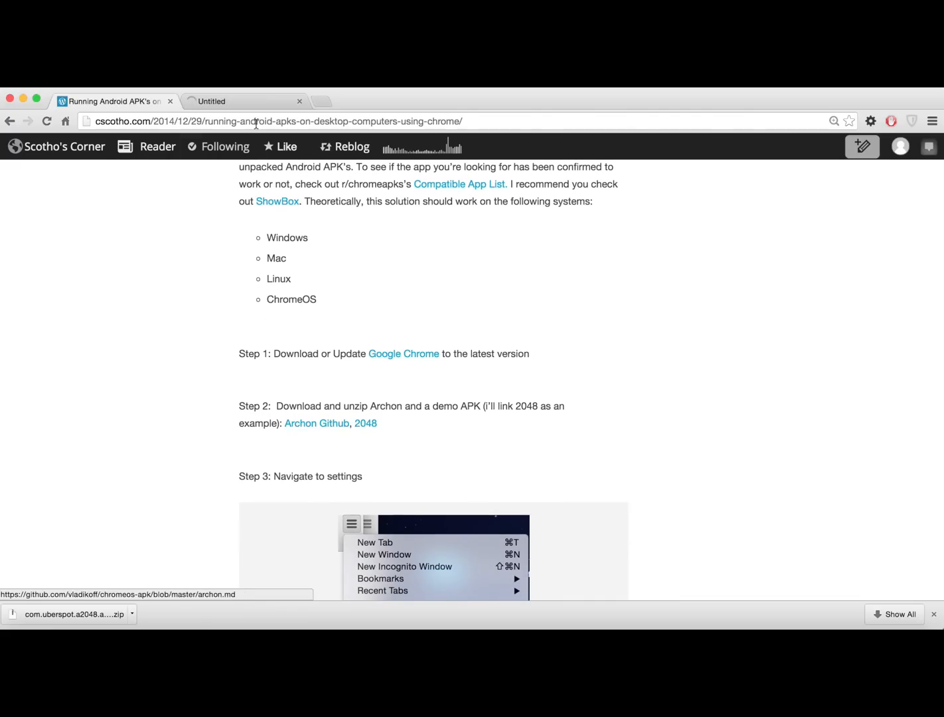
From the archon.md runtime table, download ARChon 1.2 via the Chrome 64-bit Mirror link.
{"action": "left_click", "coordinate": [317, 423]}
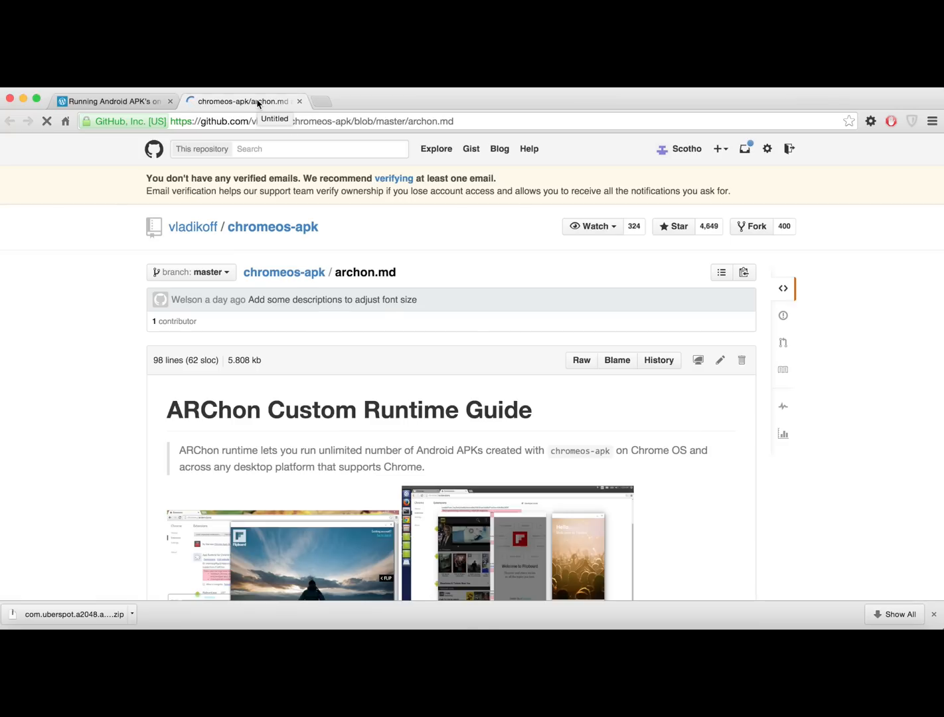
{"action": "scroll", "scroll_direction": "down", "scroll_amount": 3}
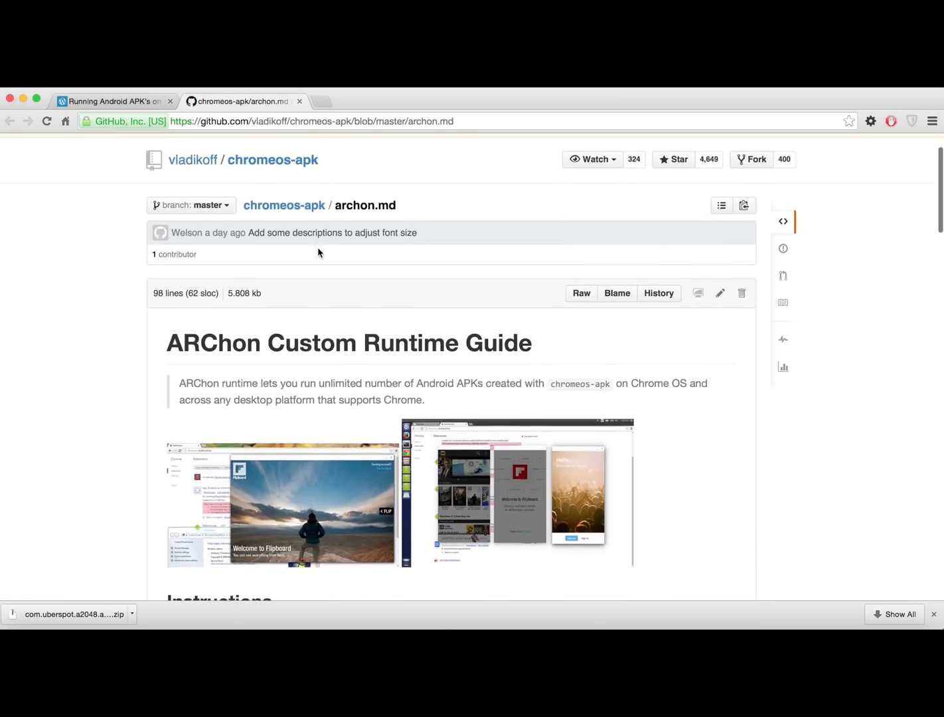
{"action": "scroll", "scroll_direction": "down", "scroll_amount": 3}
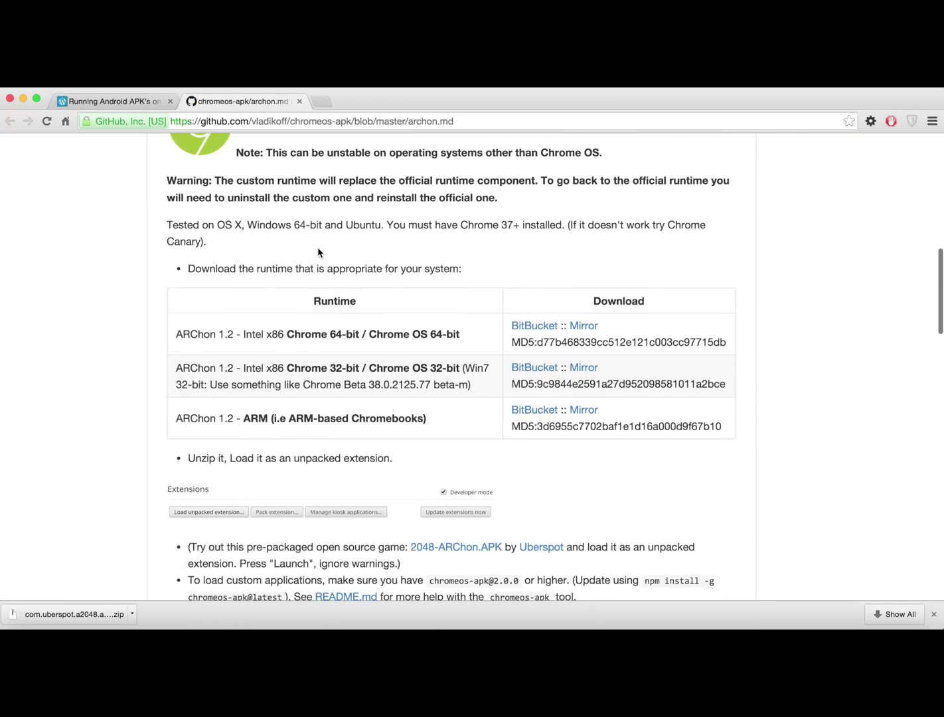
{"action": "mouse_move", "coordinate": [583, 326]}
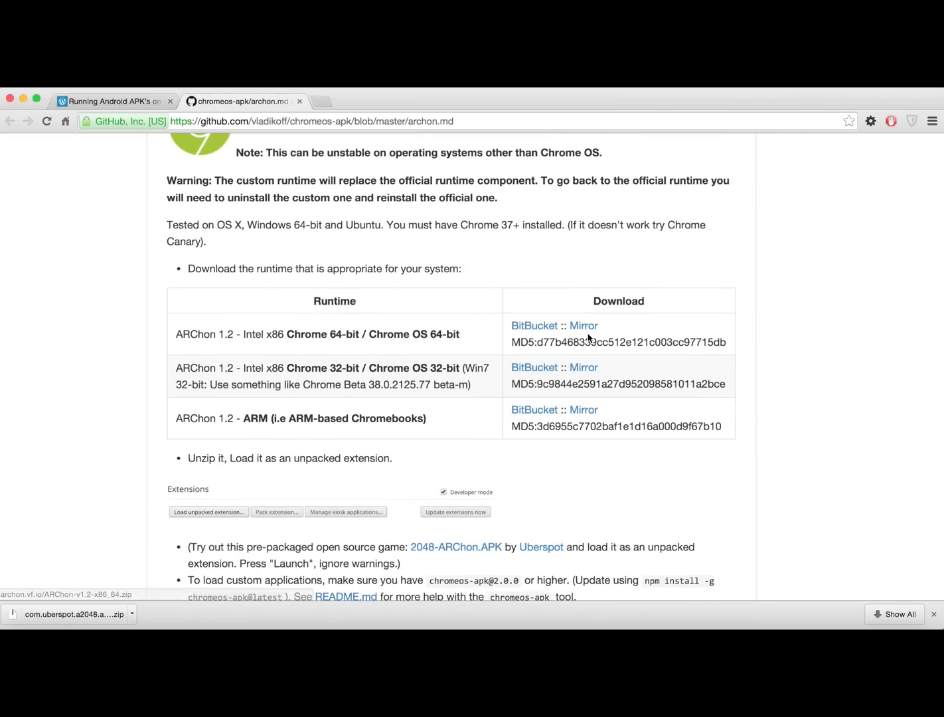
{"action": "left_click", "coordinate": [534, 325]}
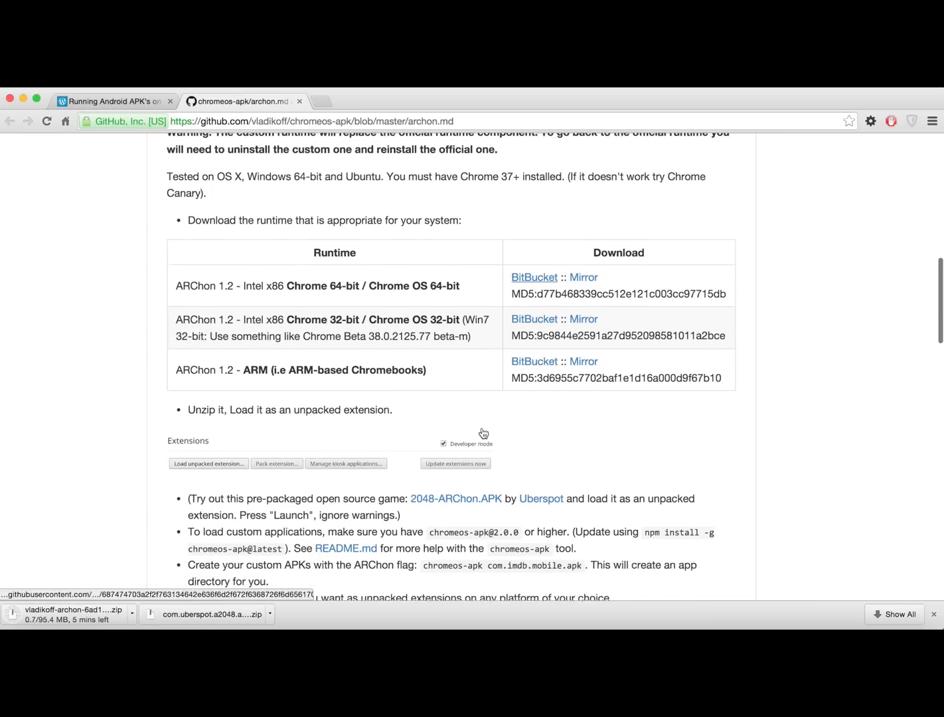
{"action": "scroll", "scroll_direction": "down", "scroll_amount": 3}
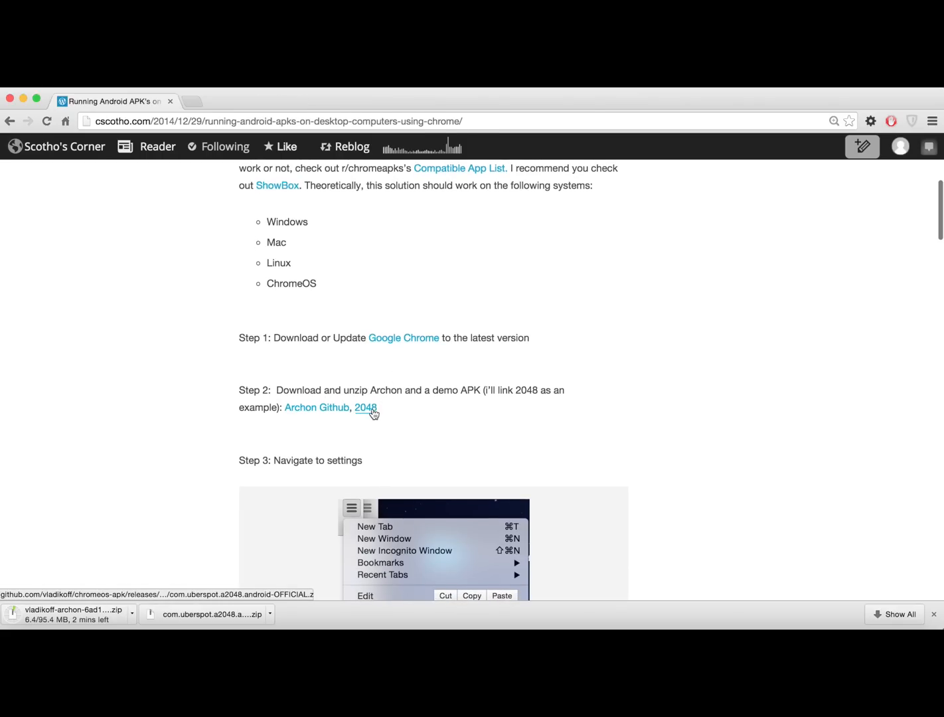
Download the 2048 demo APK zip from the blog's Step 2 link.
{"action": "left_click", "coordinate": [365, 406]}
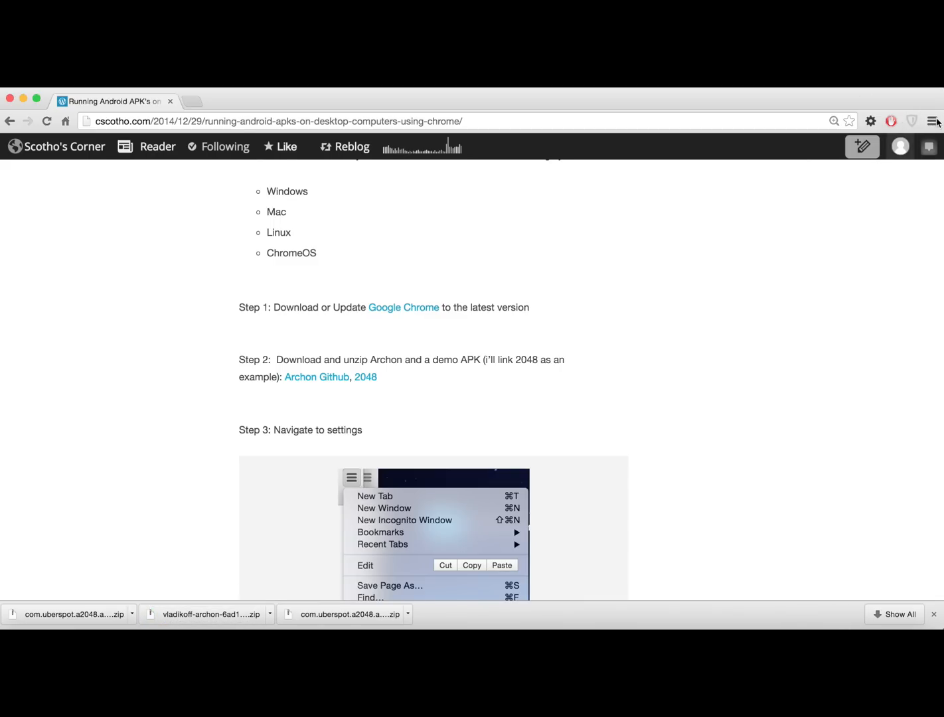
Reach the Extensions page via Settings, enable Developer mode and start loading an unpacked extension.
{"action": "left_click", "coordinate": [932, 121]}
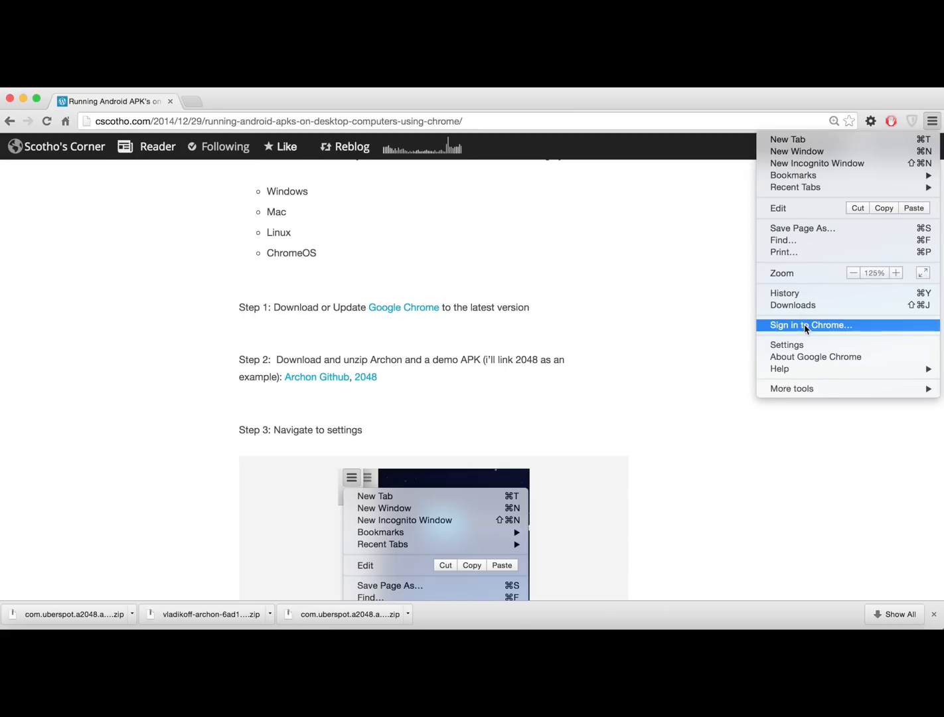
{"action": "left_click", "coordinate": [786, 346]}
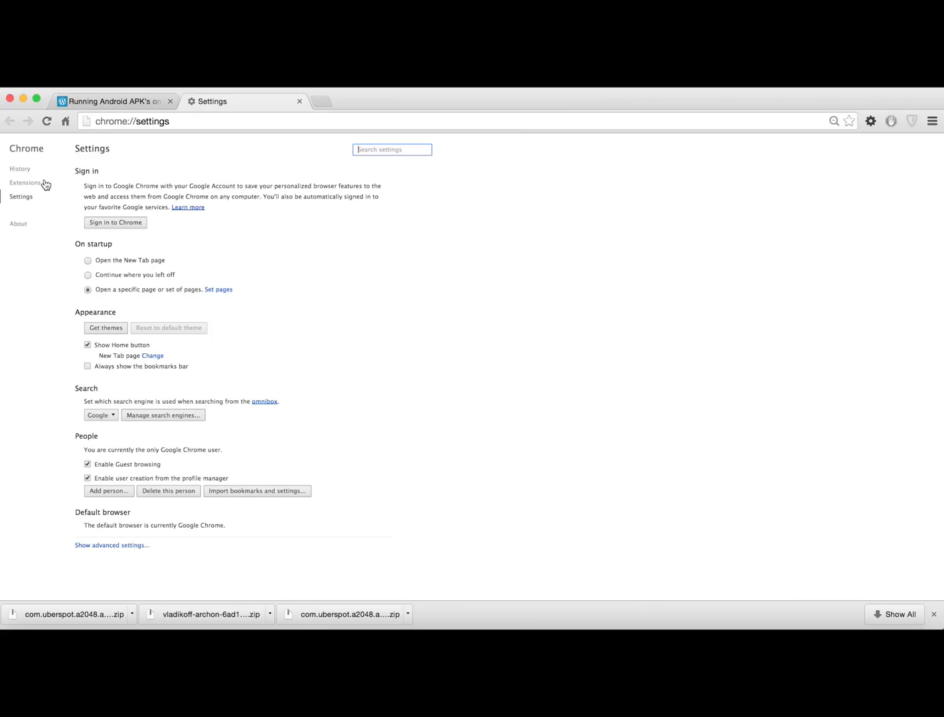
{"action": "left_click", "coordinate": [24, 184]}
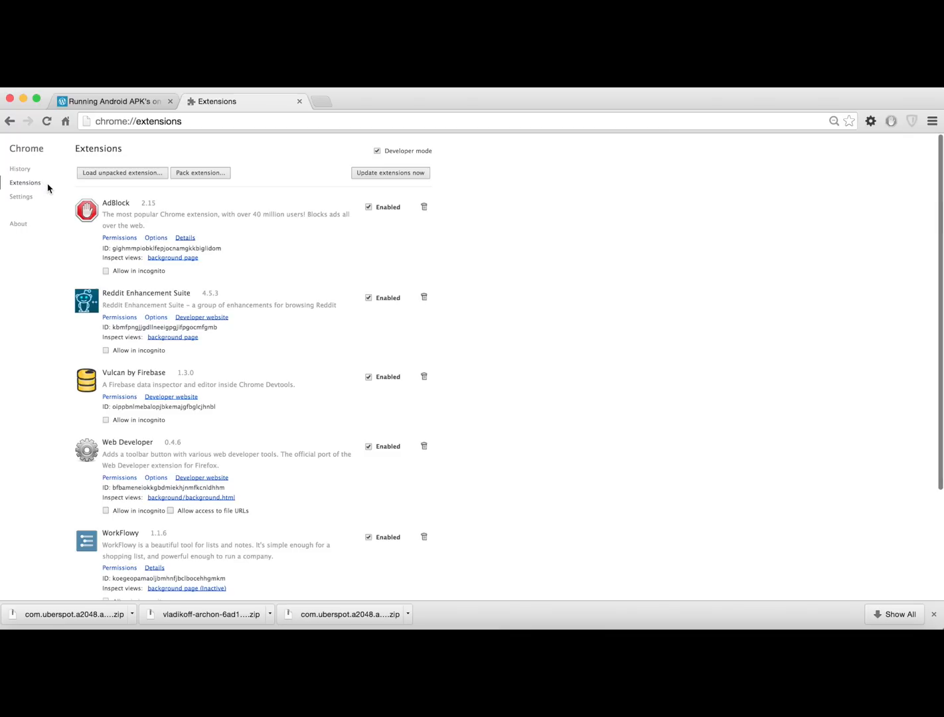
{"action": "mouse_move", "coordinate": [186, 168]}
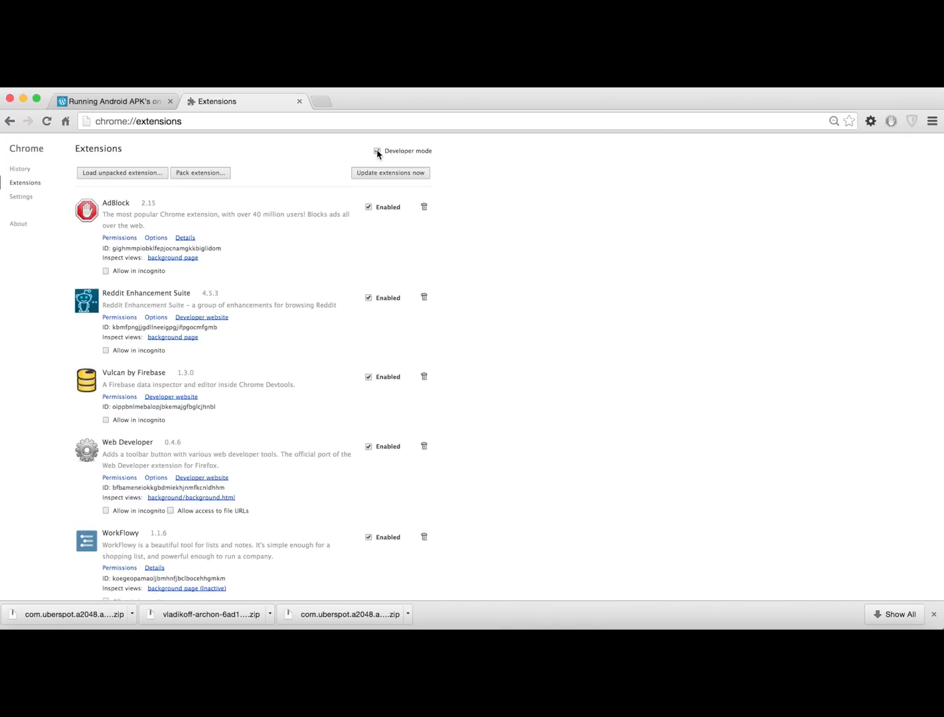
{"action": "left_click", "coordinate": [378, 151]}
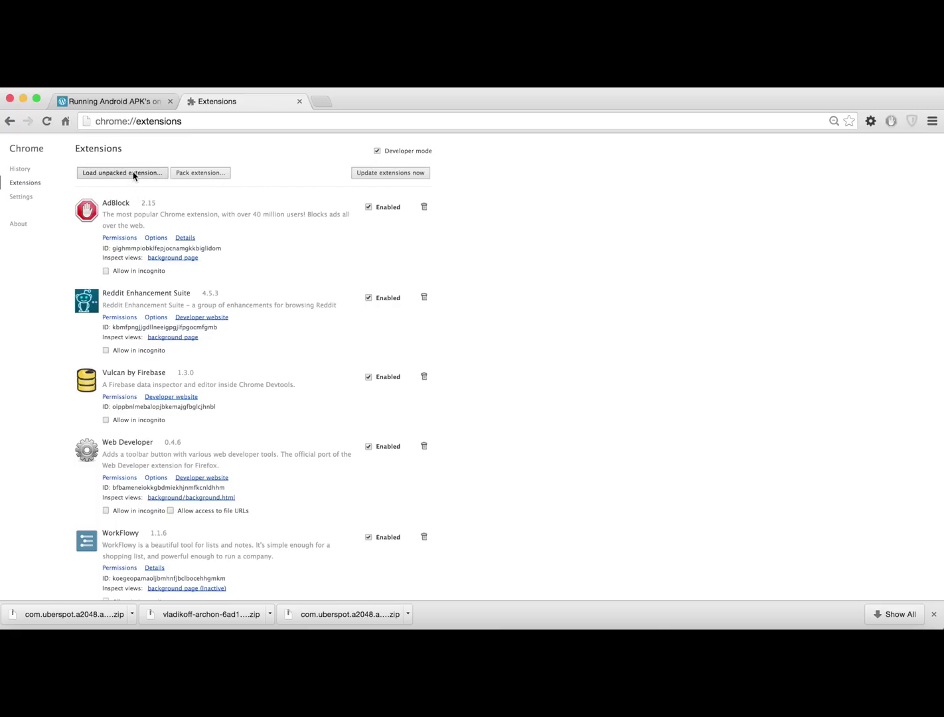
{"action": "left_click", "coordinate": [122, 173]}
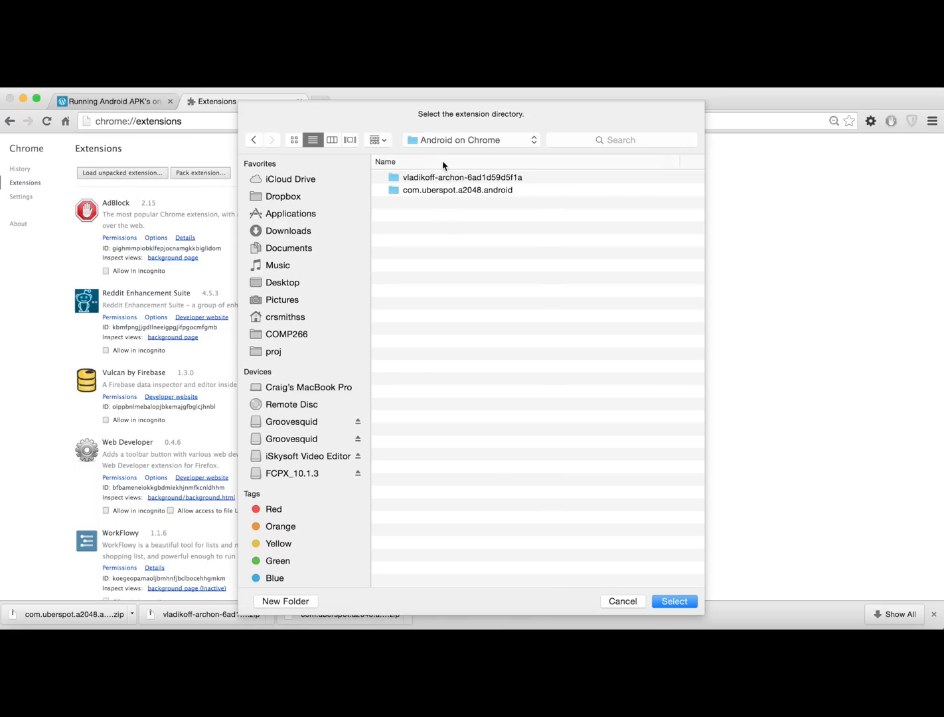
{"action": "mouse_move", "coordinate": [452, 188]}
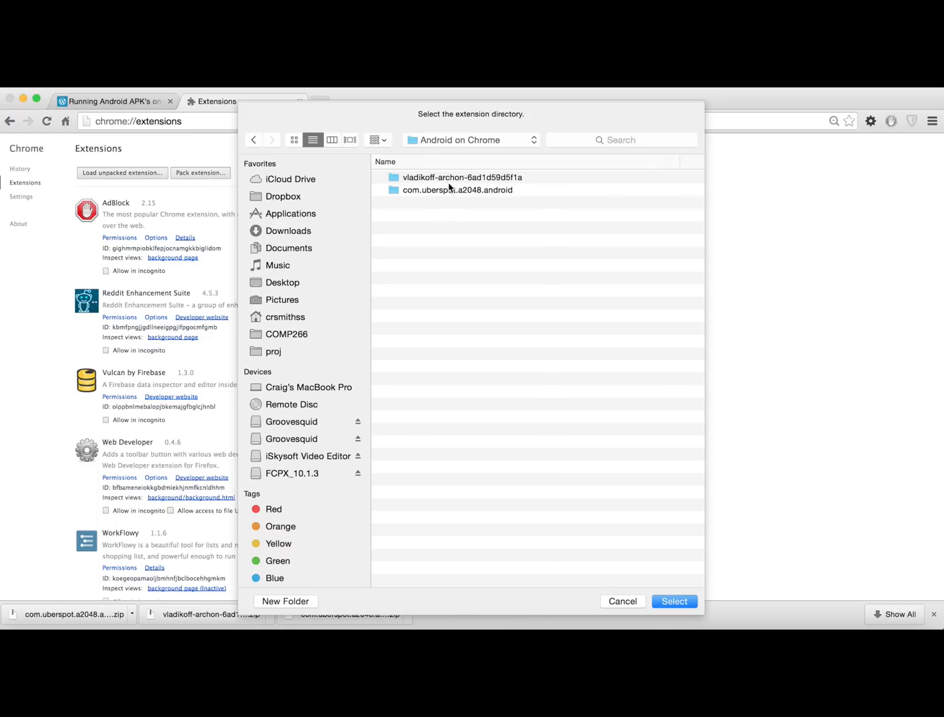
{"action": "mouse_move", "coordinate": [485, 178]}
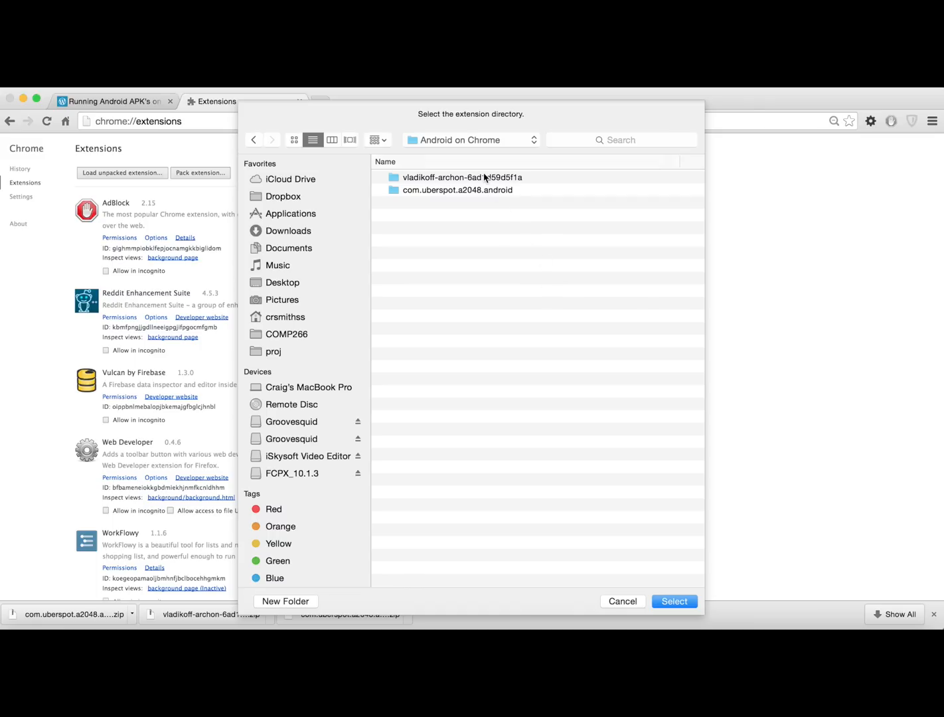
Select the vladikoff-archon folder so ARChon Custom Runtime 1.2 loads as an unpacked extension.
{"action": "double_click", "coordinate": [462, 178]}
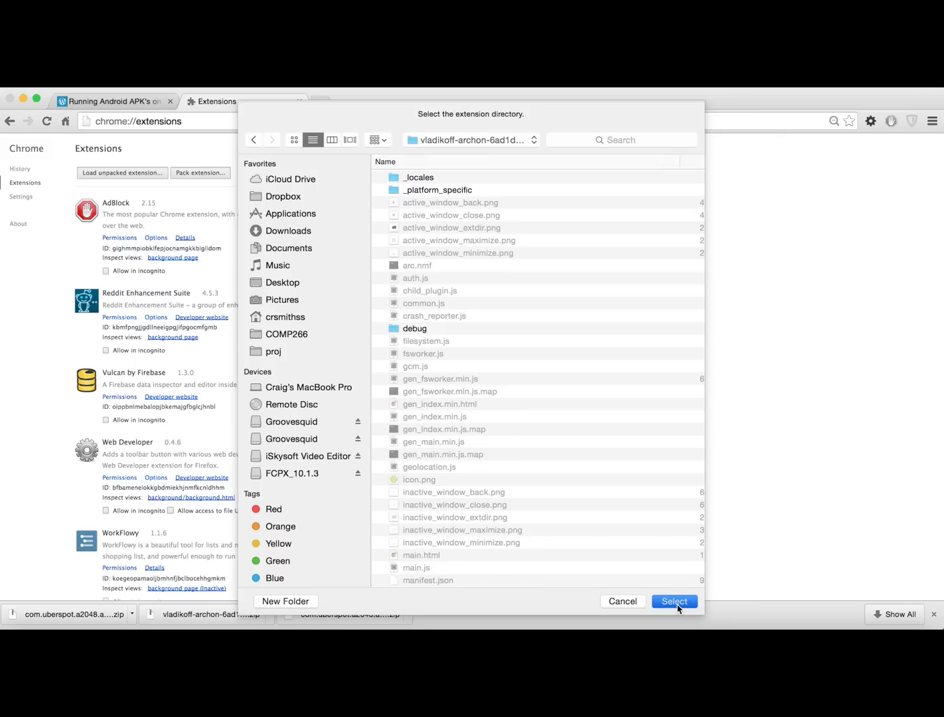
{"action": "left_click", "coordinate": [674, 601]}
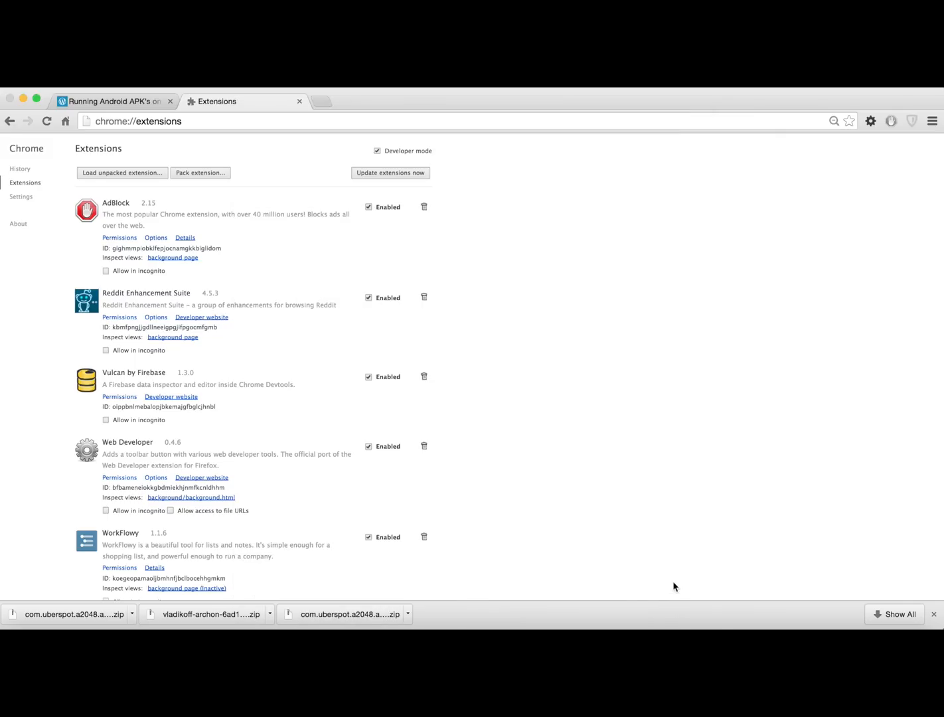
{"action": "left_click", "coordinate": [122, 173]}
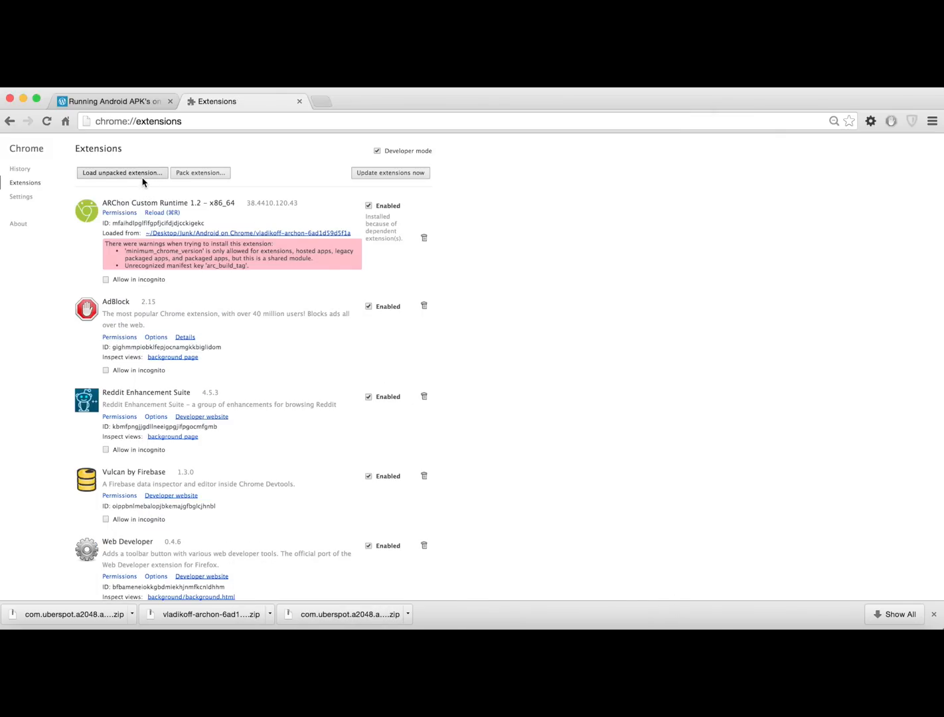
From the Android on Chrome folder, select com.uberspot.a2048.android as a second unpacked extension.
{"action": "left_click", "coordinate": [122, 172]}
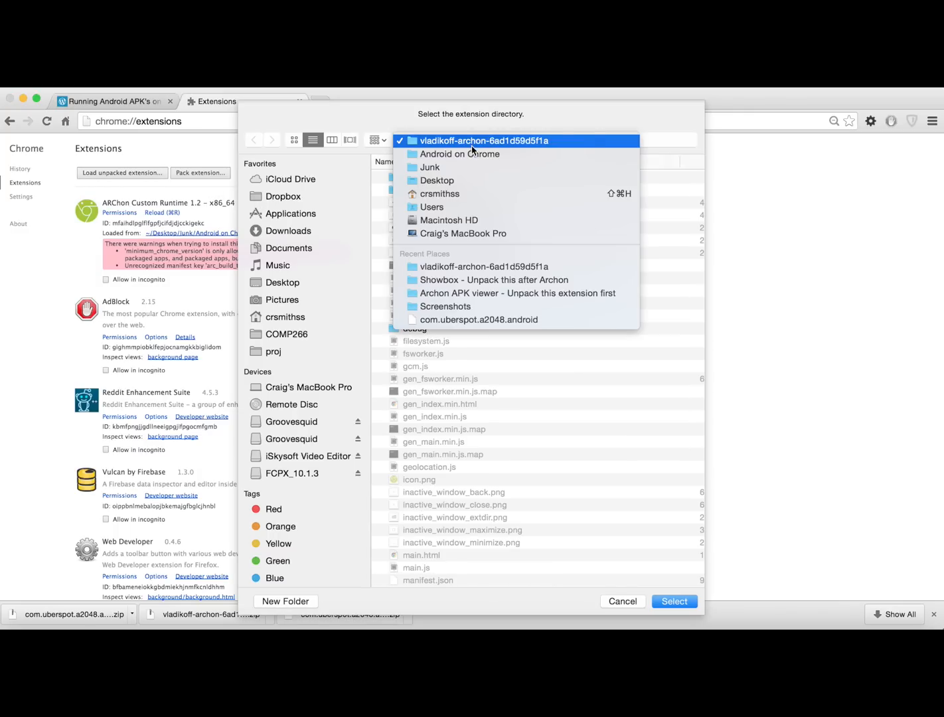
{"action": "left_click", "coordinate": [459, 155]}
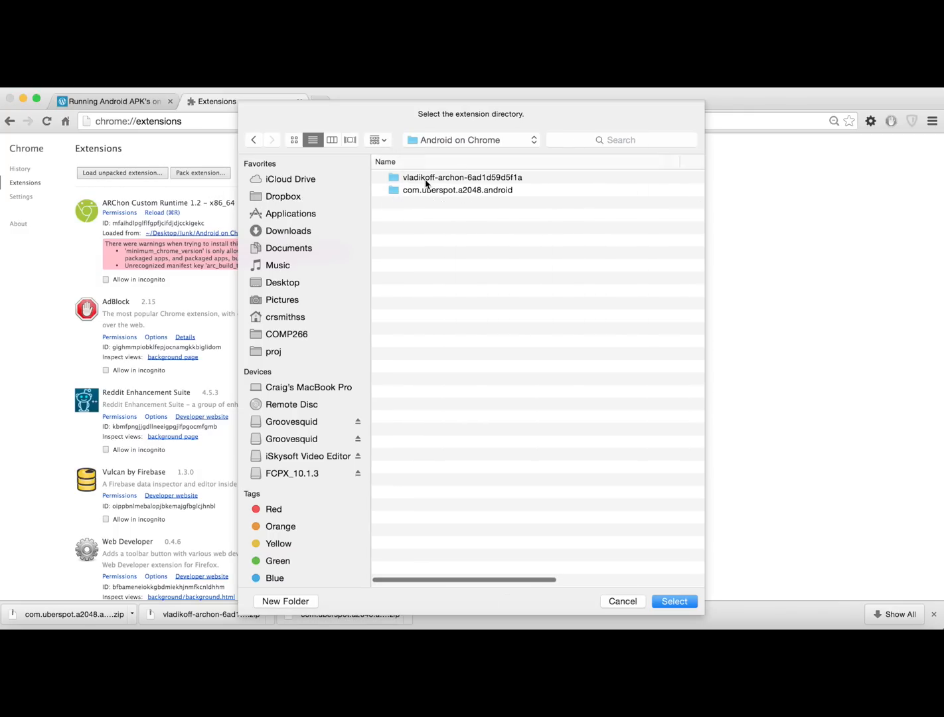
{"action": "double_click", "coordinate": [457, 190]}
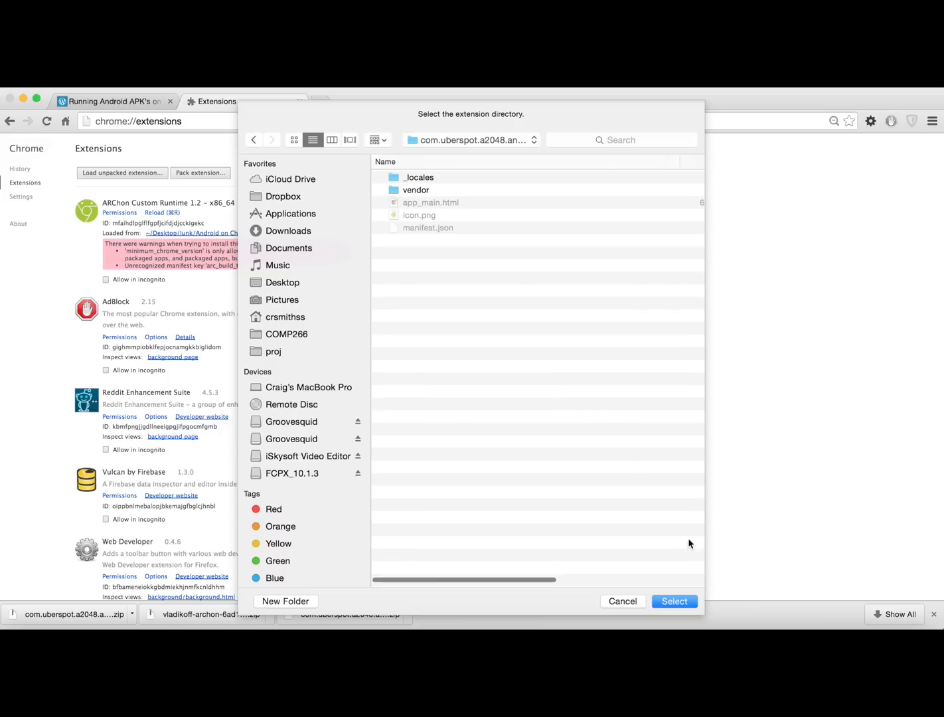
{"action": "left_click", "coordinate": [674, 600]}
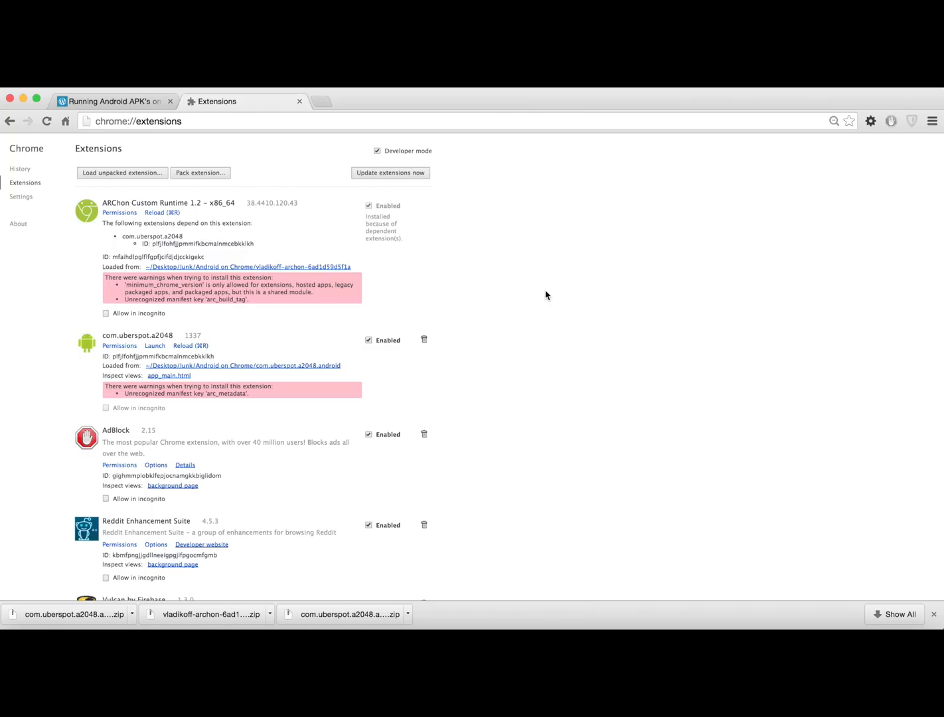
{"action": "mouse_move", "coordinate": [153, 350]}
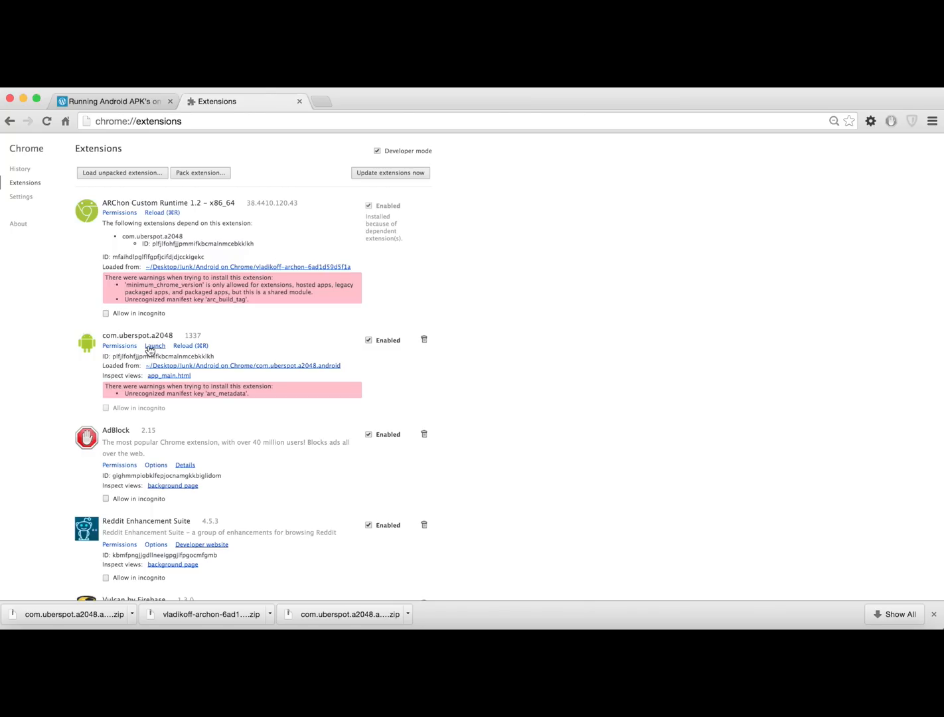
Launch com.uberspot.a2048 and slide tiles up then left, reaching a score of 16.
{"action": "left_click", "coordinate": [154, 345]}
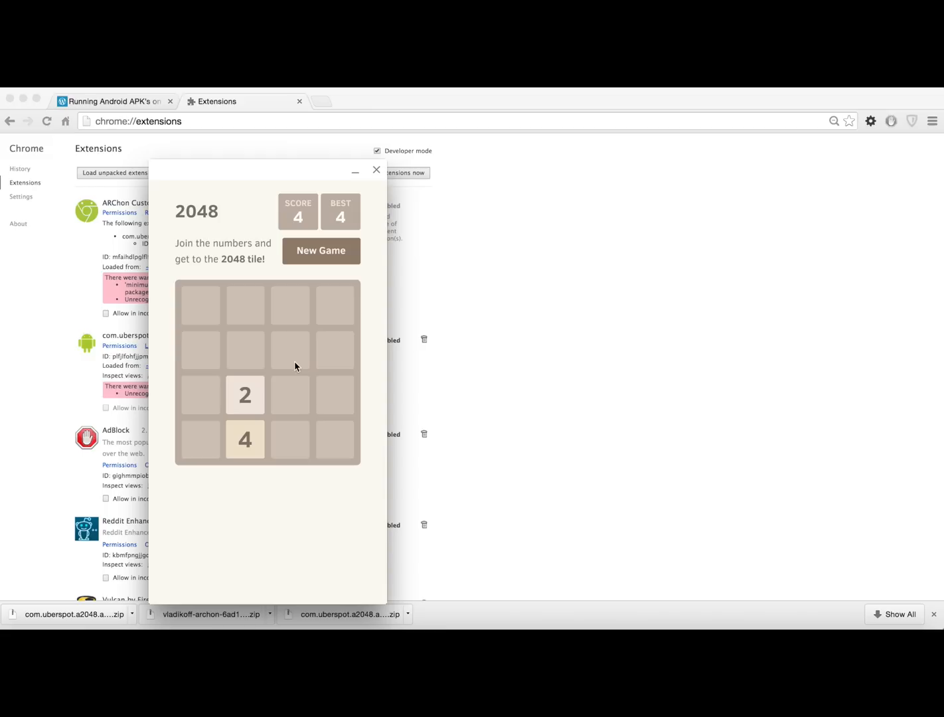
{"action": "key", "text": "up"}
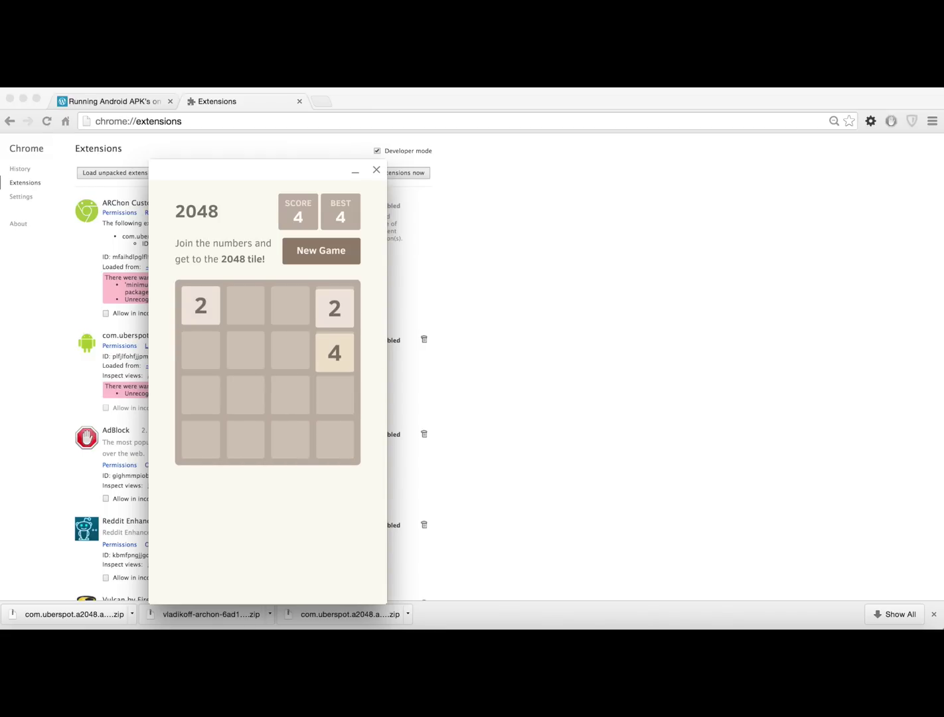
{"action": "key", "text": "Left"}
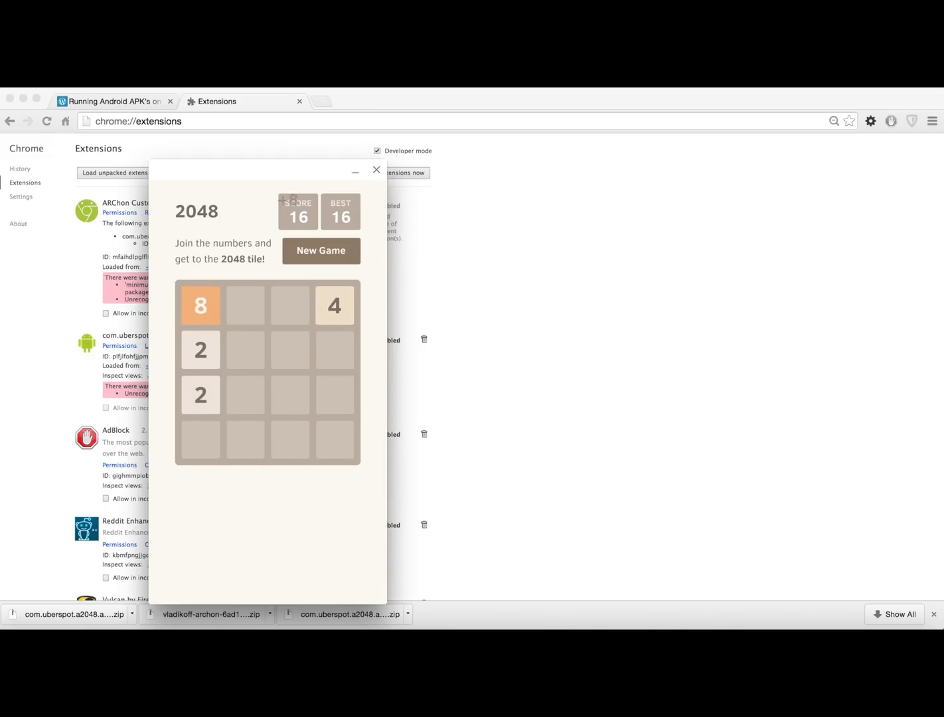